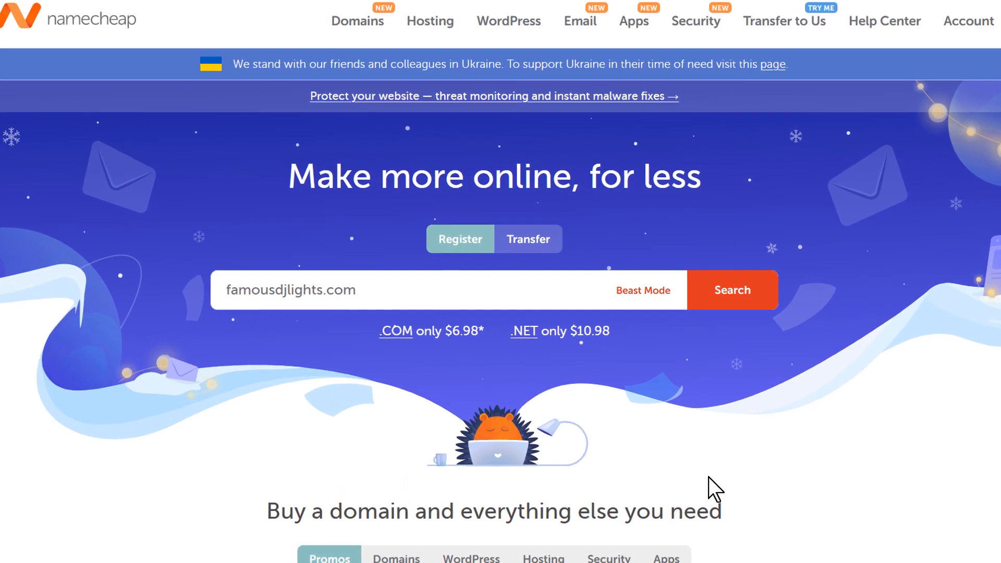
- Open the account dashboard's domain list and scroll to weddingdjclass.com
{"action": "scroll", "scroll_direction": "down", "scroll_amount": 3}
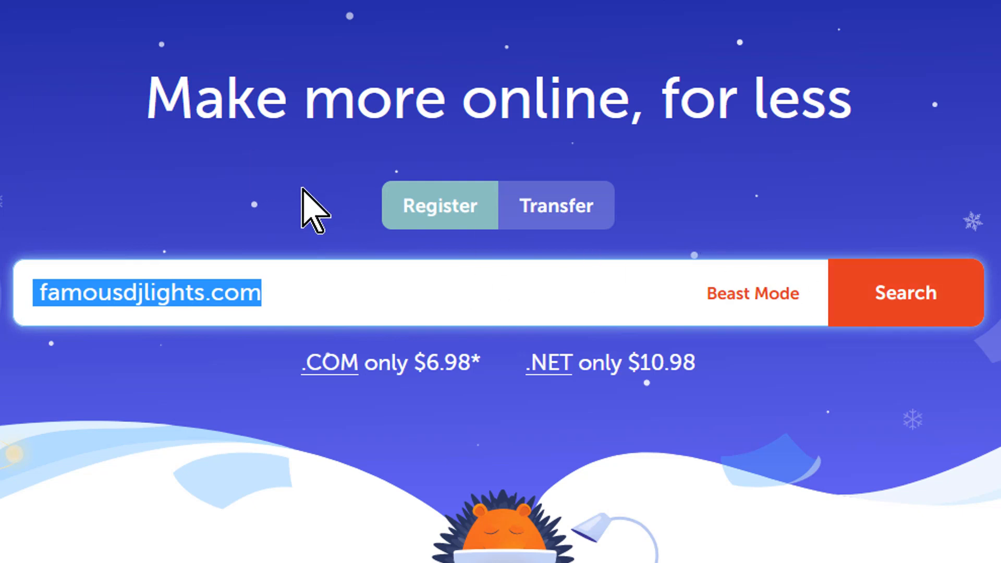
{"action": "left_click", "coordinate": [903, 293]}
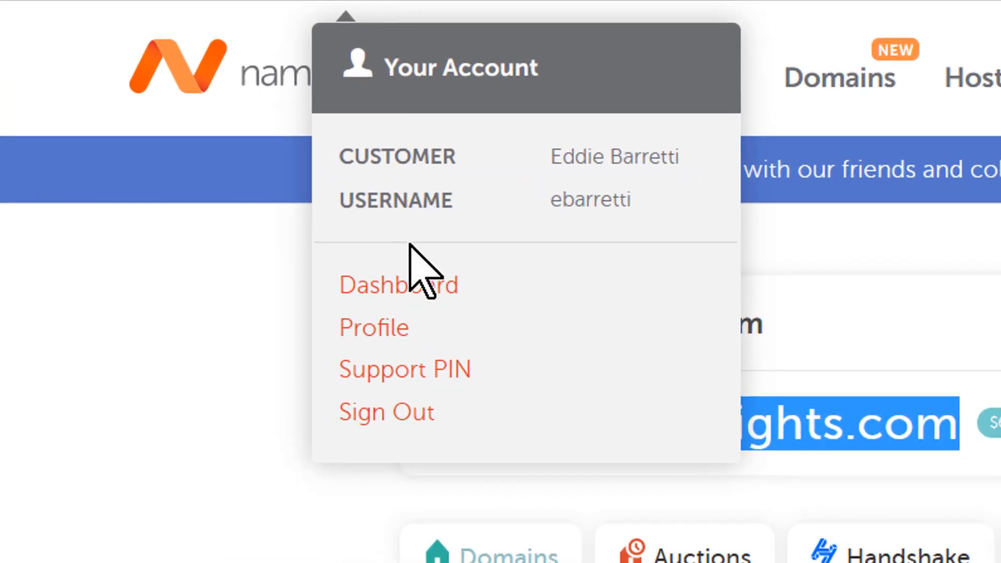
{"action": "left_click", "coordinate": [398, 284]}
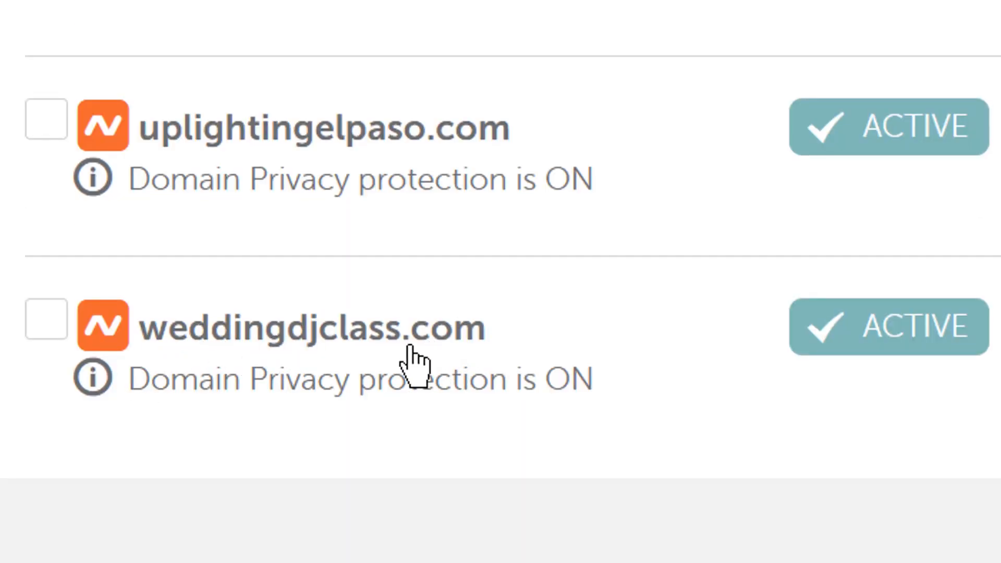
{"action": "mouse_move", "coordinate": [409, 364]}
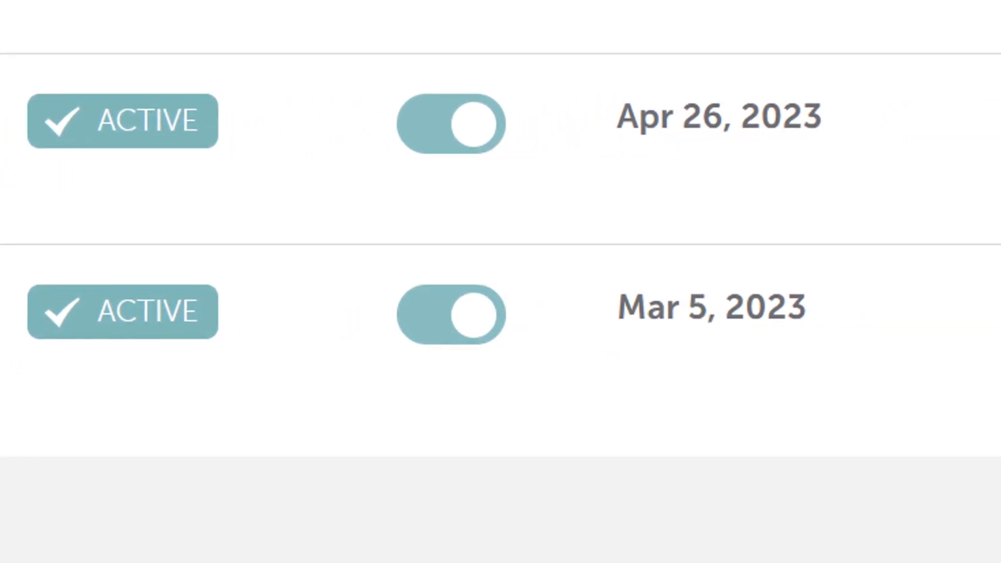
{"action": "scroll", "scroll_direction": "right", "scroll_amount": 3}
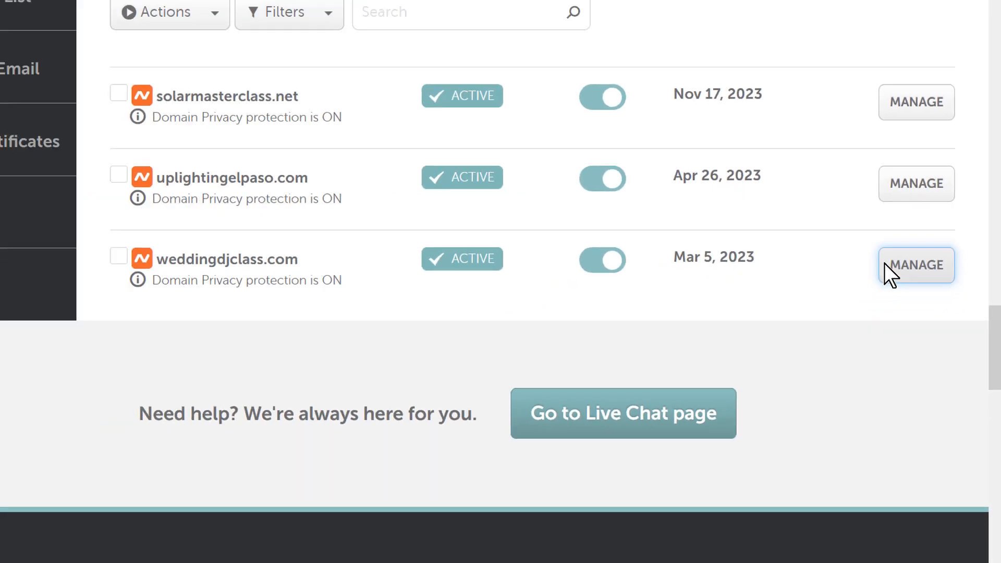
- Open weddingdjclass.com's management page and set NAMESERVERS to Custom DNS
{"action": "left_click", "coordinate": [915, 265]}
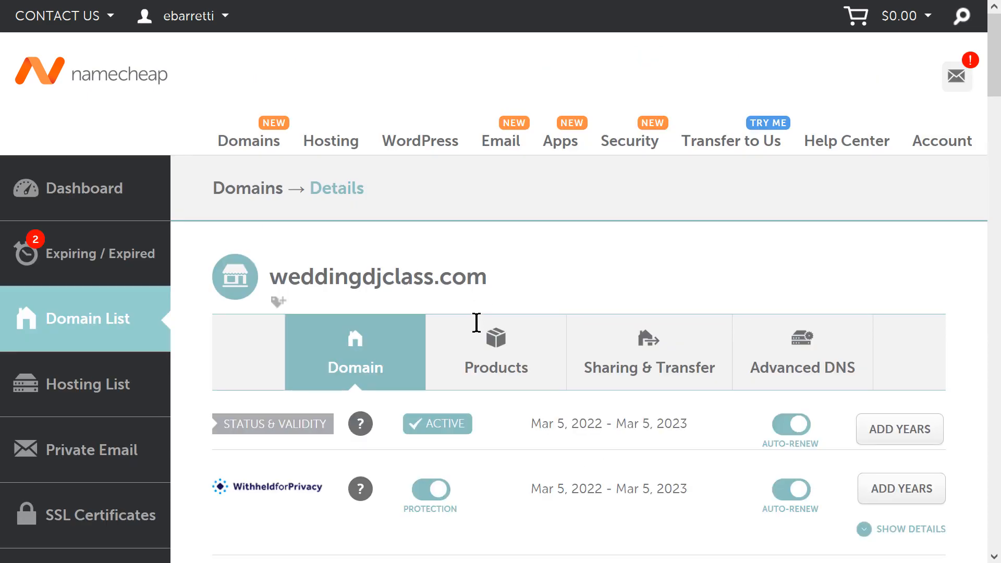
{"action": "scroll", "scroll_direction": "down", "scroll_amount": 3}
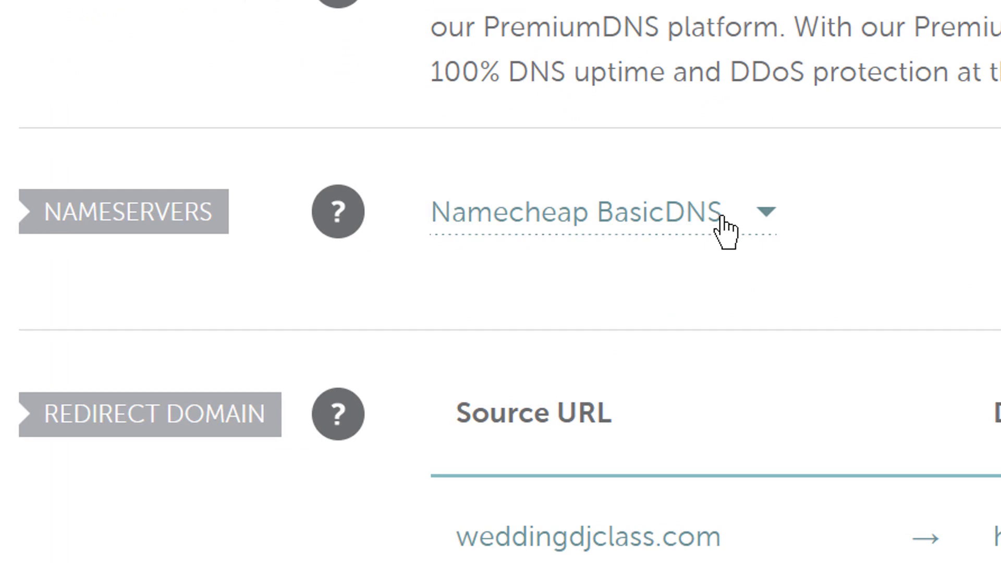
{"action": "left_click", "coordinate": [575, 211]}
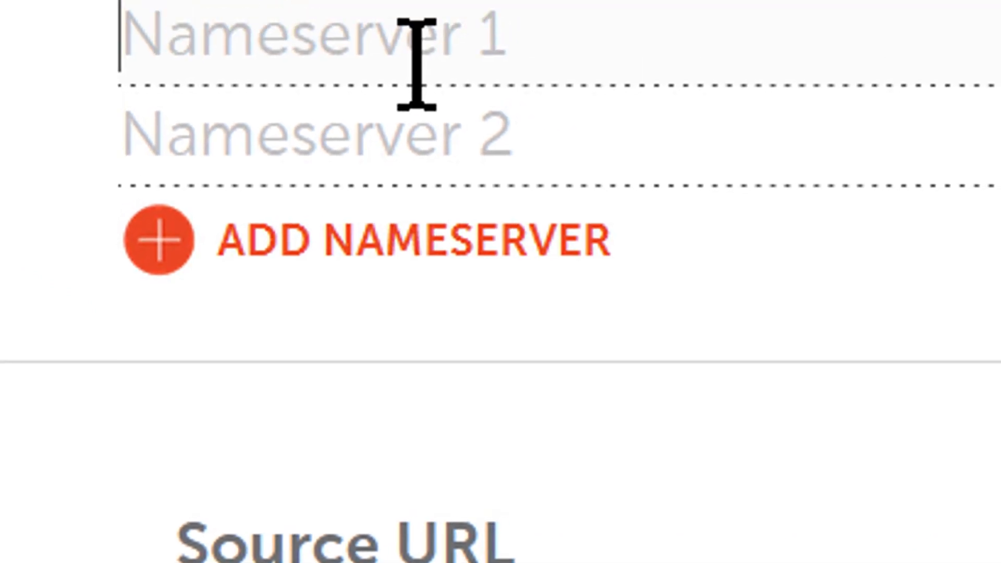
- Enter ns1.americanwebtechnologies.com and ns2.americanwebtechnologies.com as the two custom nameservers
{"action": "scroll", "scroll_direction": "down", "scroll_amount": 3}
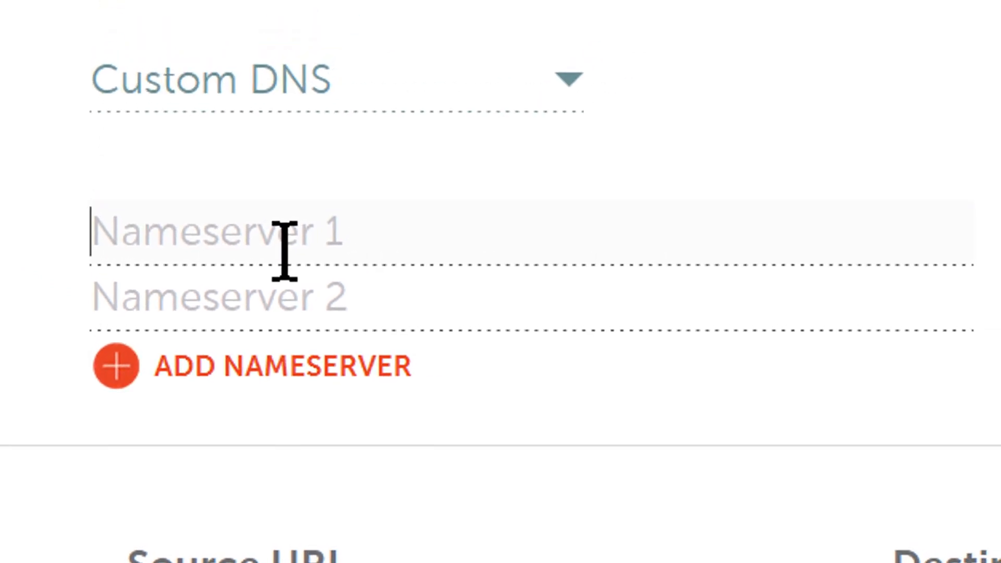
{"action": "type", "text": "ns1.americanwebtechnologies.com"}
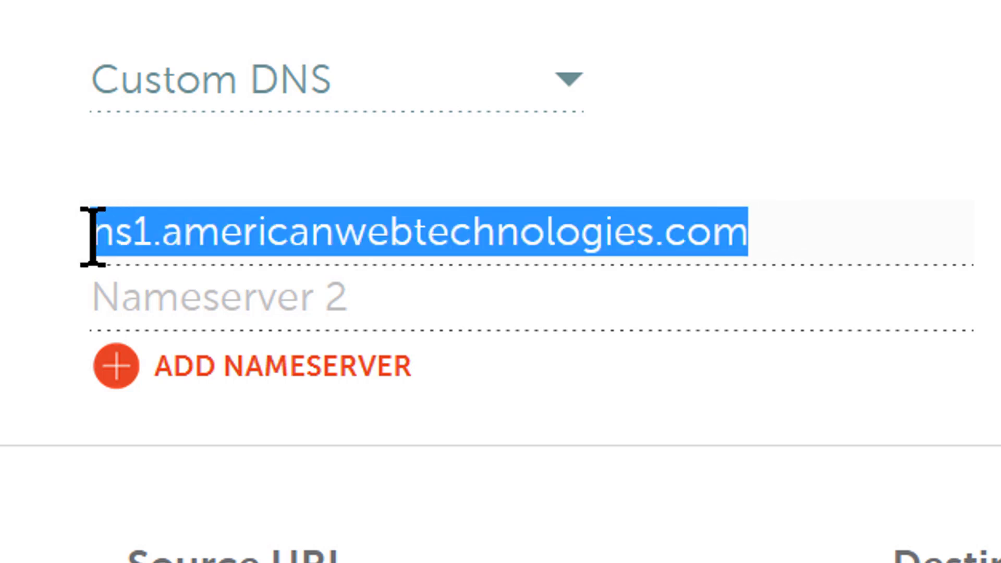
{"action": "left_click", "coordinate": [220, 296]}
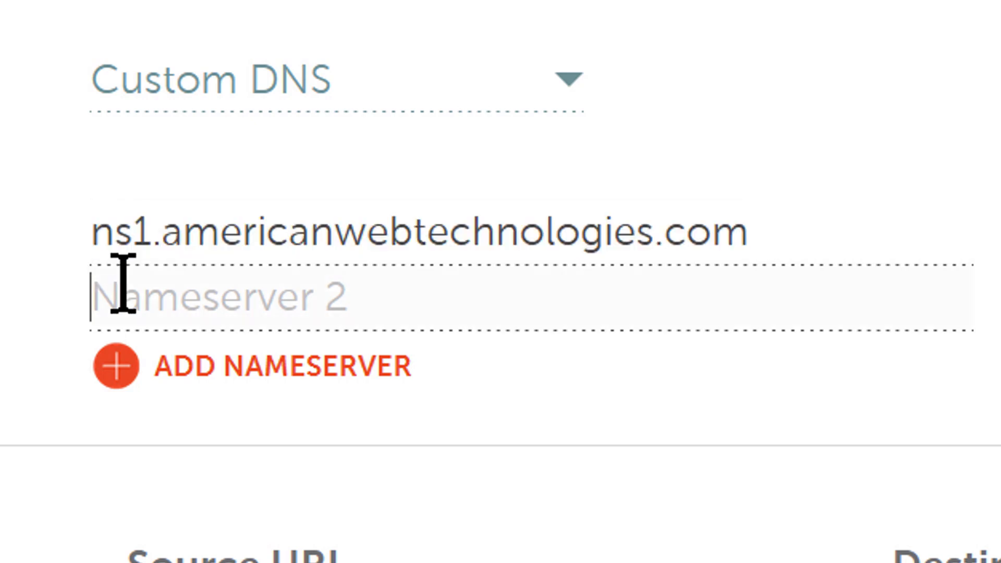
{"action": "type", "text": "ns1.americanwebtechnologies.com"}
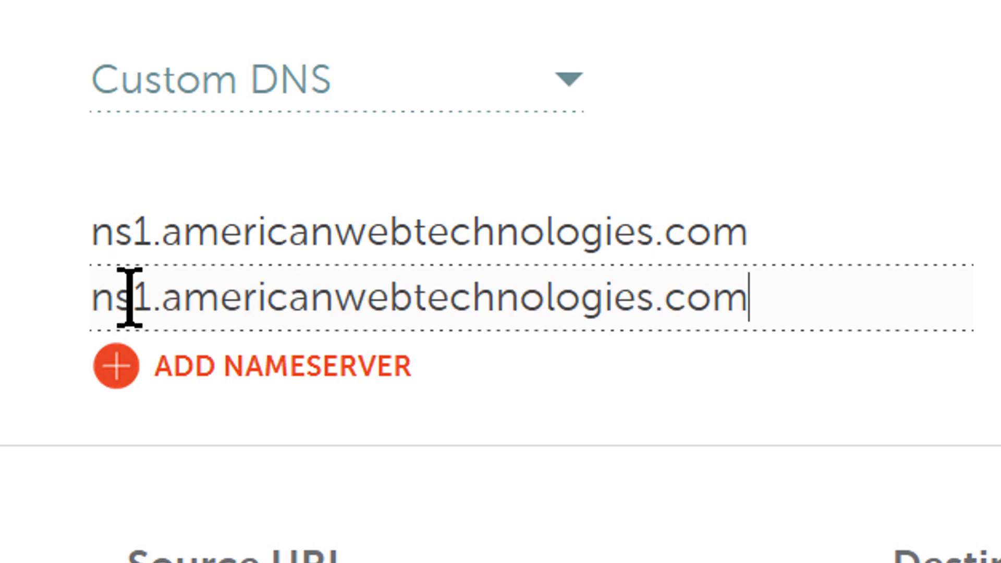
{"action": "key", "text": "BackSpace"}
{"action": "type", "text": "2"}
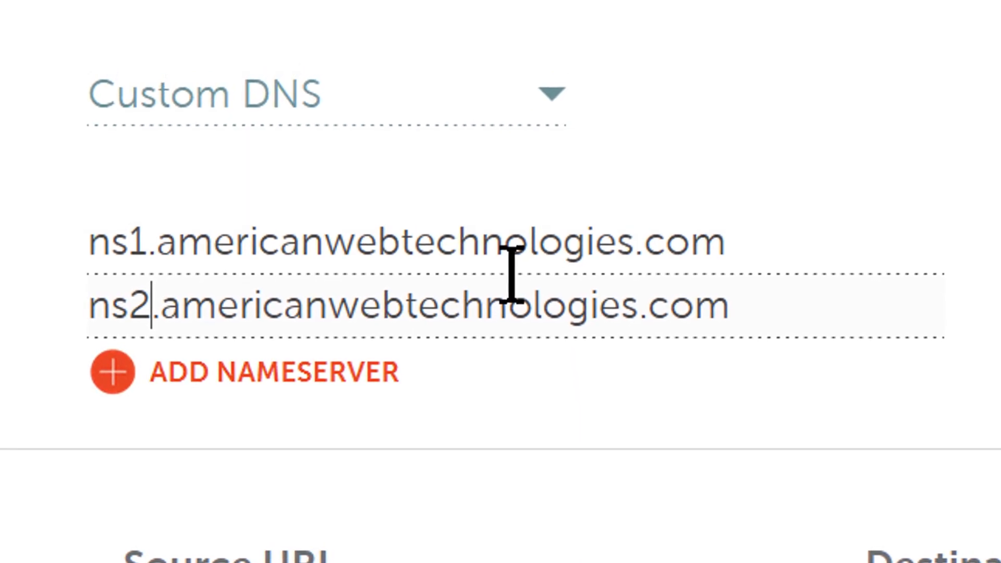
{"action": "scroll", "scroll_direction": "down", "scroll_amount": 3}
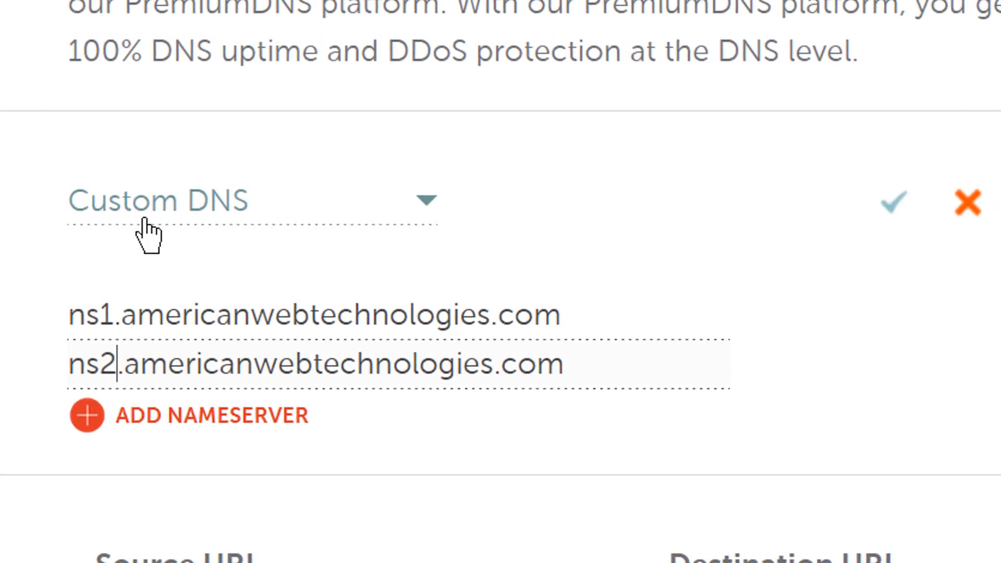
{"action": "mouse_move", "coordinate": [125, 313]}
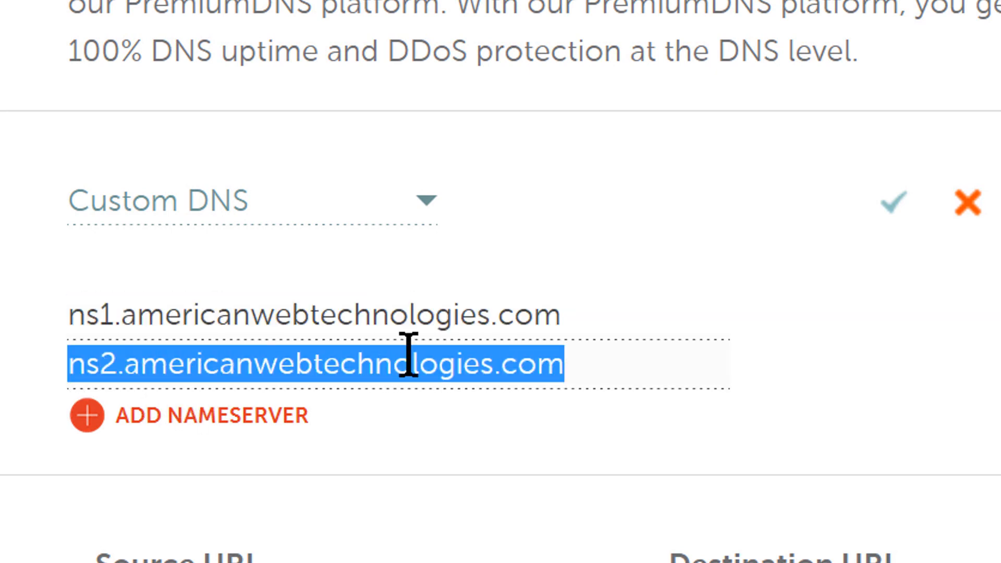
{"action": "mouse_move", "coordinate": [517, 312]}
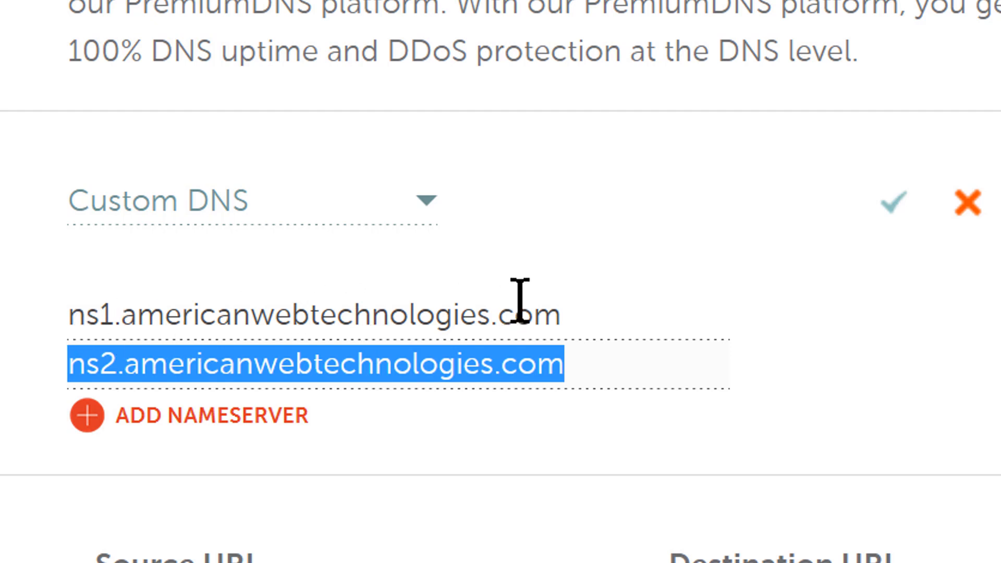
{"action": "mouse_move", "coordinate": [849, 268]}
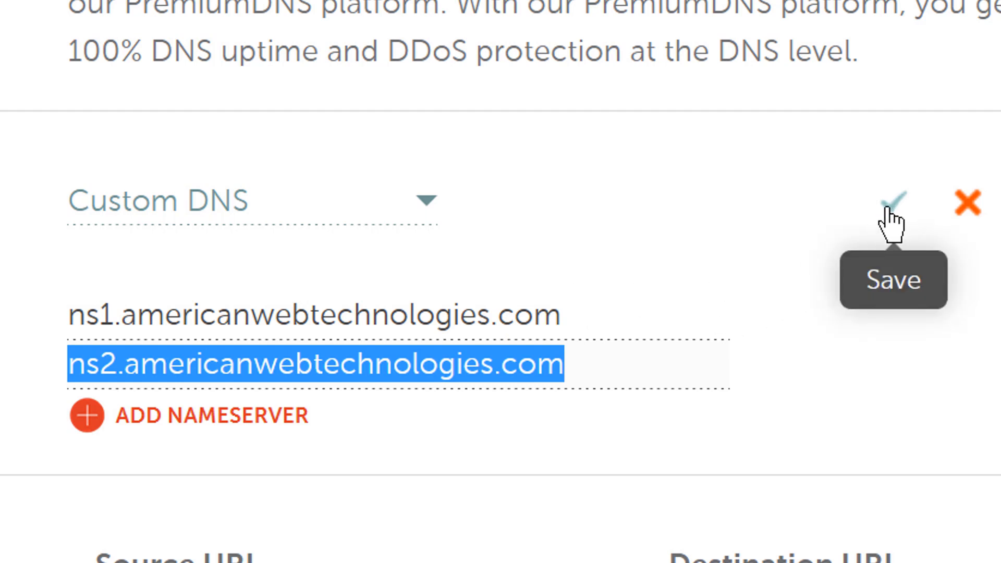
- Save the nameservers with the green checkmark and close the 48-hour update banner
{"action": "left_click", "coordinate": [893, 203]}
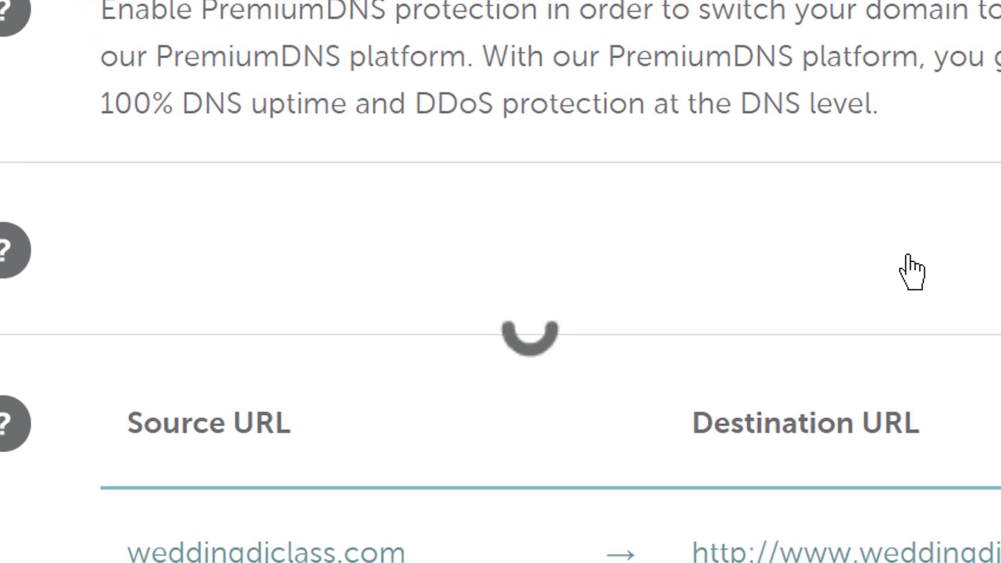
{"action": "scroll", "scroll_direction": "down", "scroll_amount": 3}
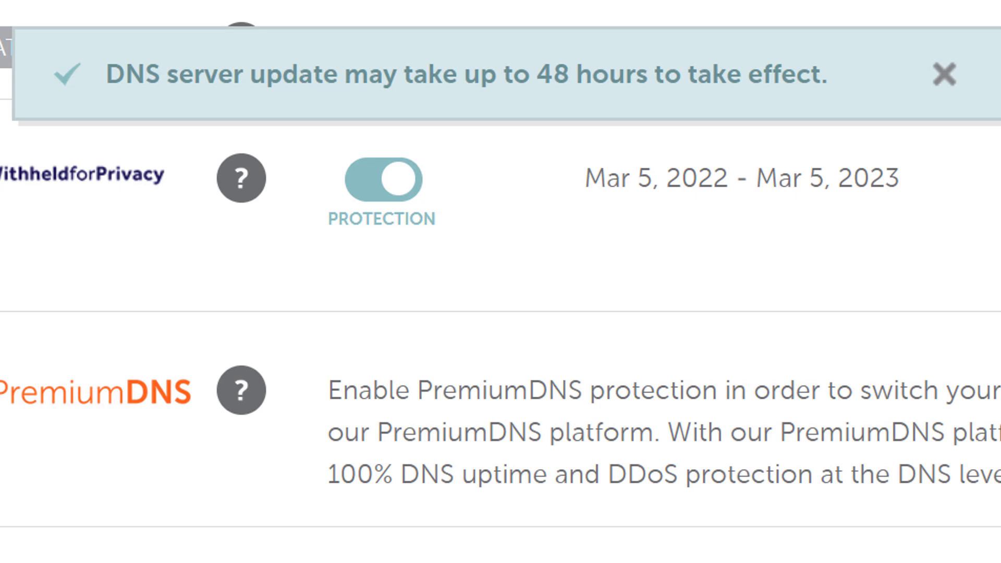
{"action": "left_click", "coordinate": [943, 74]}
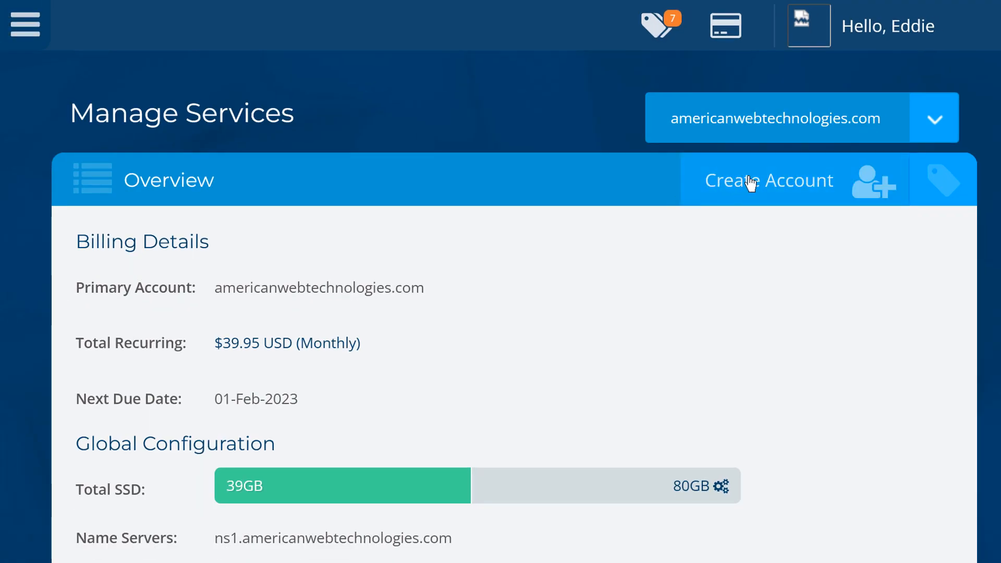
- Create a new Rochen account for weddingdjclass.com, managed externally
{"action": "left_click", "coordinate": [768, 179]}
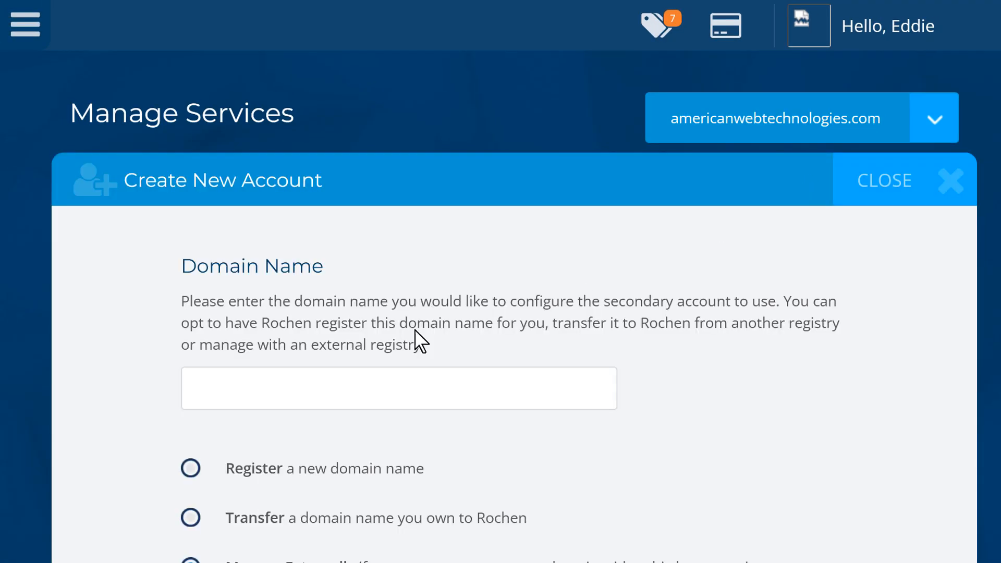
{"action": "left_click", "coordinate": [398, 388]}
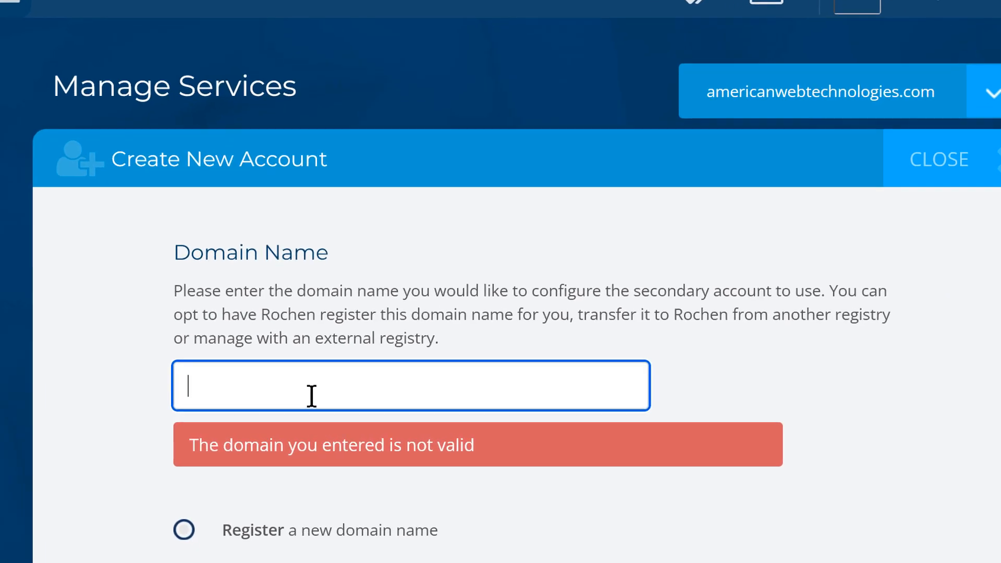
{"action": "type", "text": "weddingdjclass.com"}
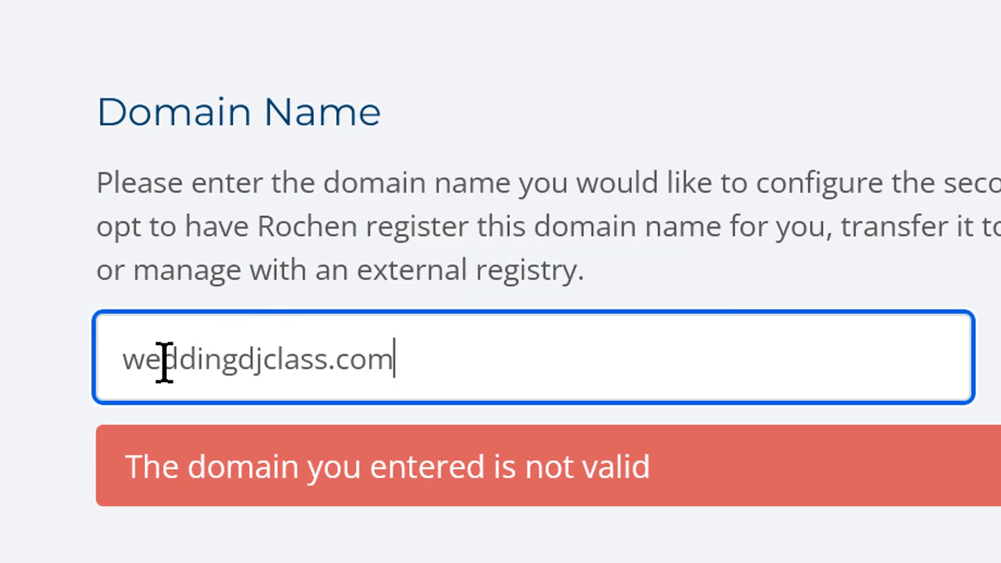
{"action": "scroll", "scroll_direction": "down", "scroll_amount": 3}
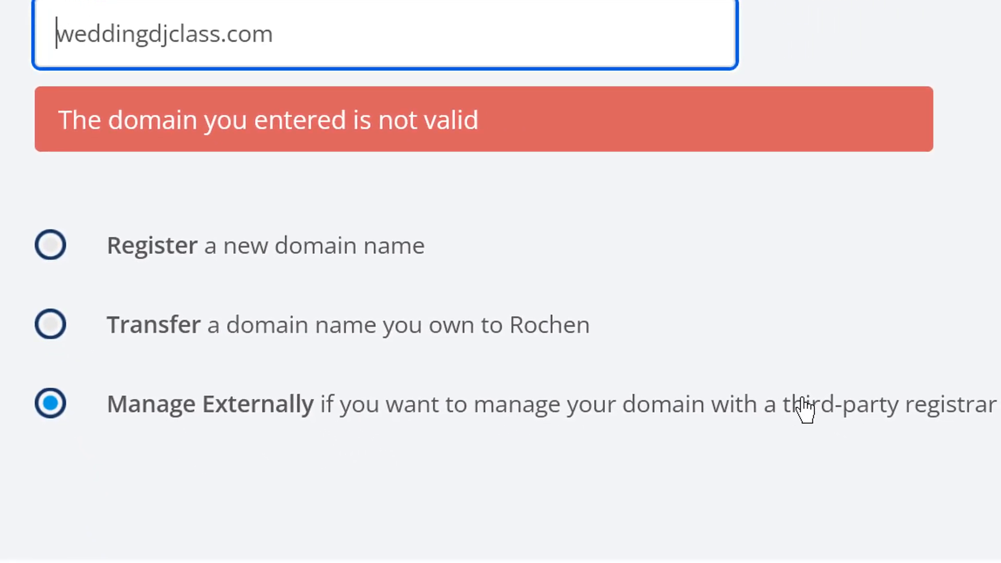
{"action": "mouse_move", "coordinate": [663, 395]}
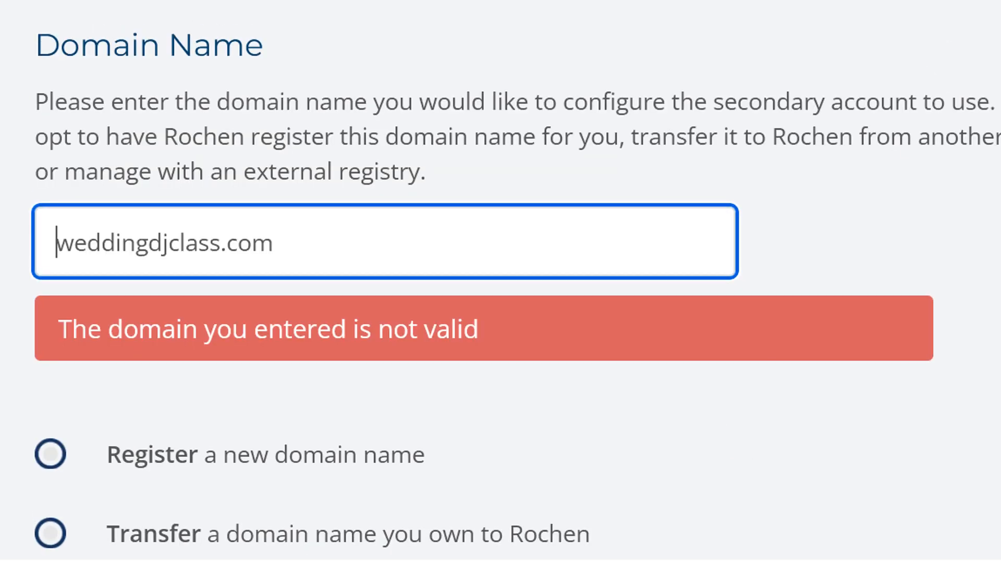
{"action": "scroll", "scroll_direction": "down", "scroll_amount": 3}
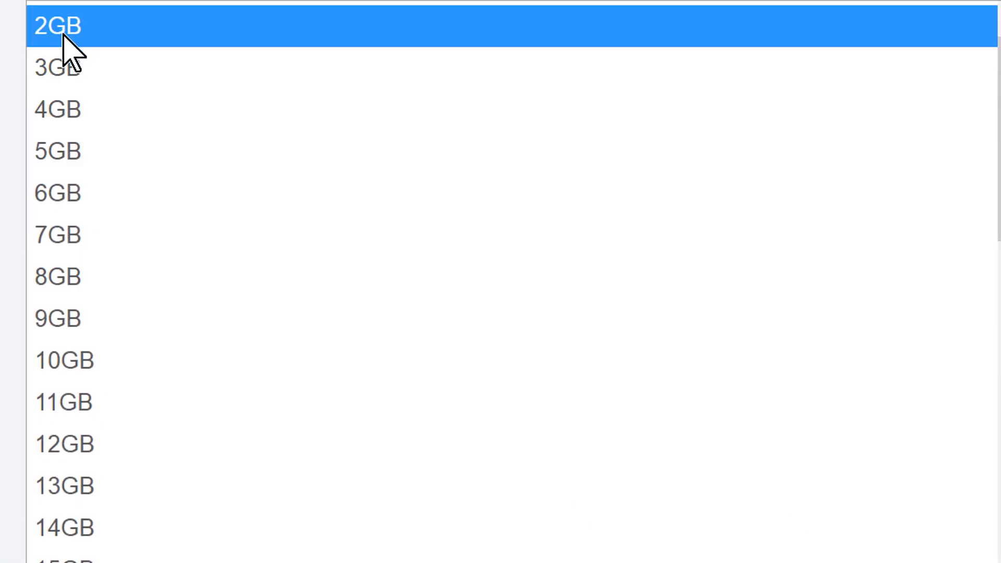
- Choose a 2GB SSD Storage Quota and submit the order with CREATE ACCOUNT
{"action": "left_click", "coordinate": [57, 25]}
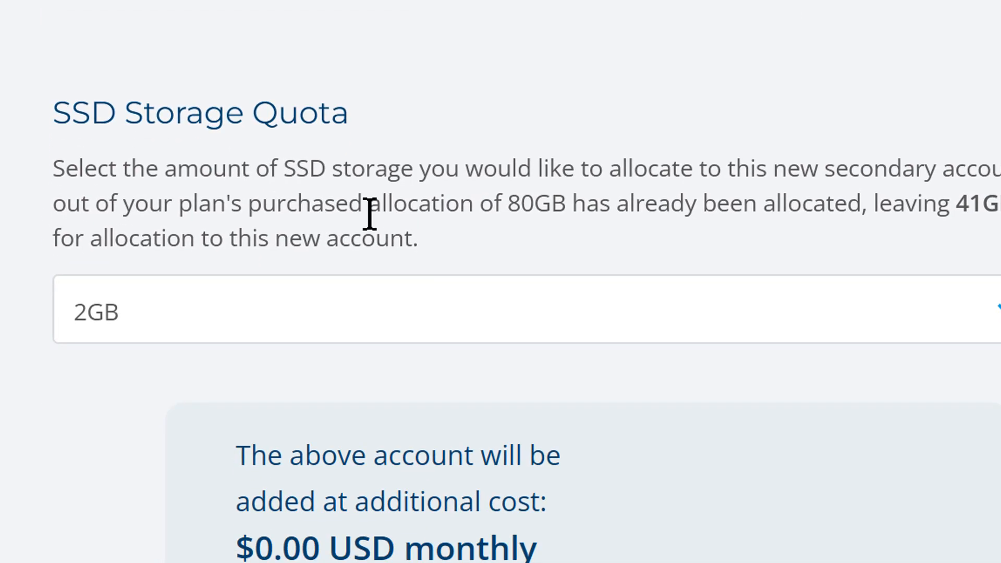
{"action": "scroll", "scroll_direction": "down", "scroll_amount": 3}
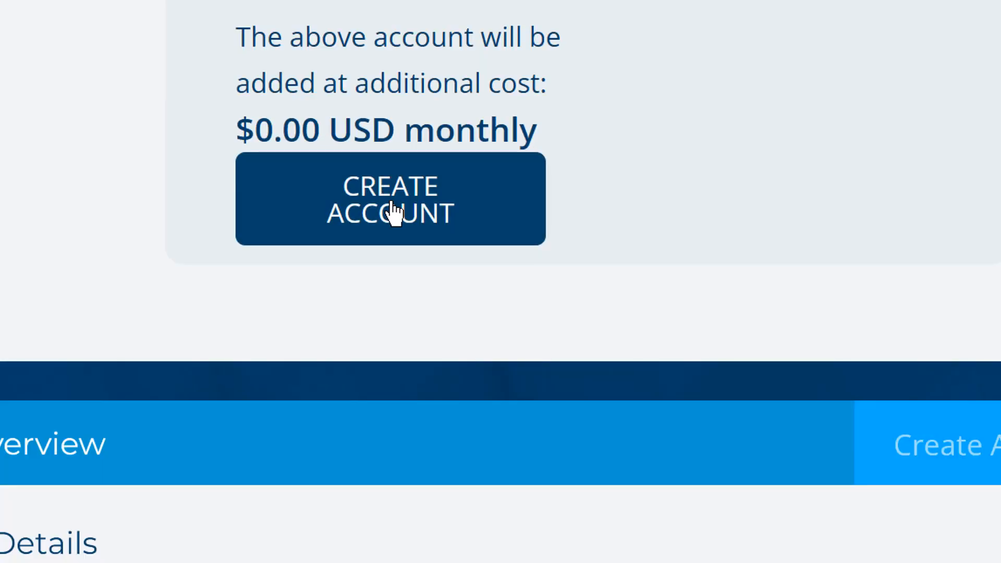
{"action": "left_click", "coordinate": [390, 199]}
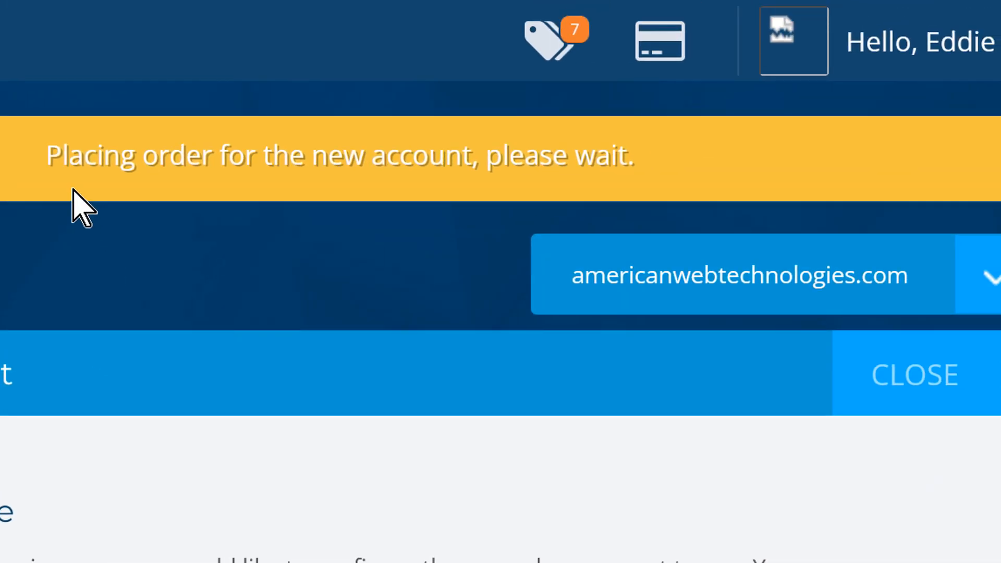